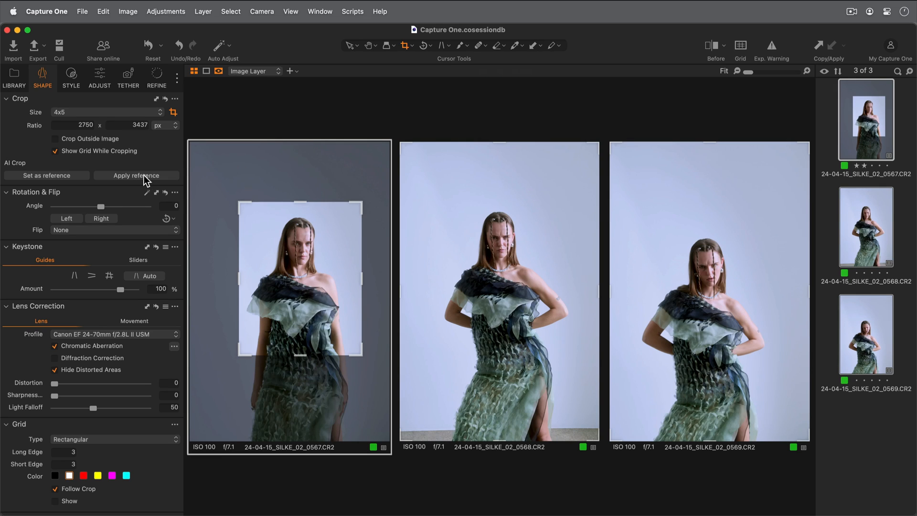
Show portrait 0567 alone in the viewer, uncropped, with Crop Size Unconstrained.
click(137, 176)
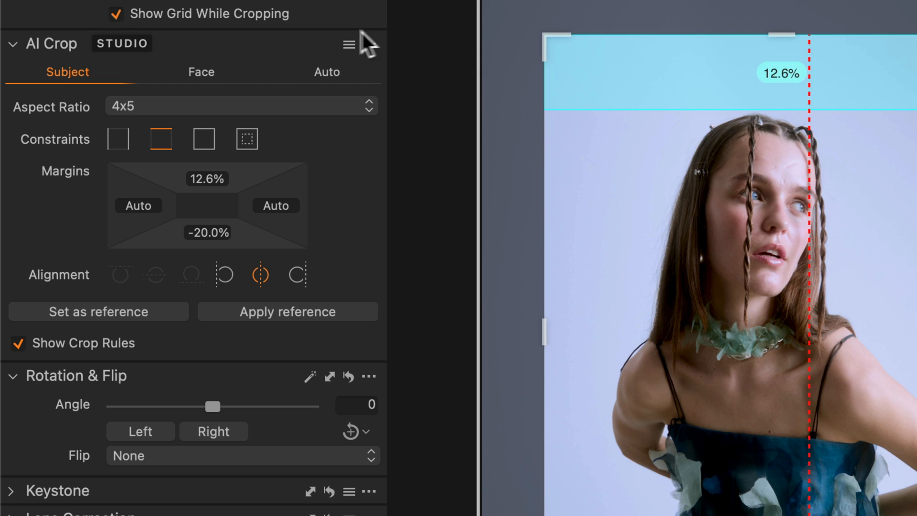
click(349, 44)
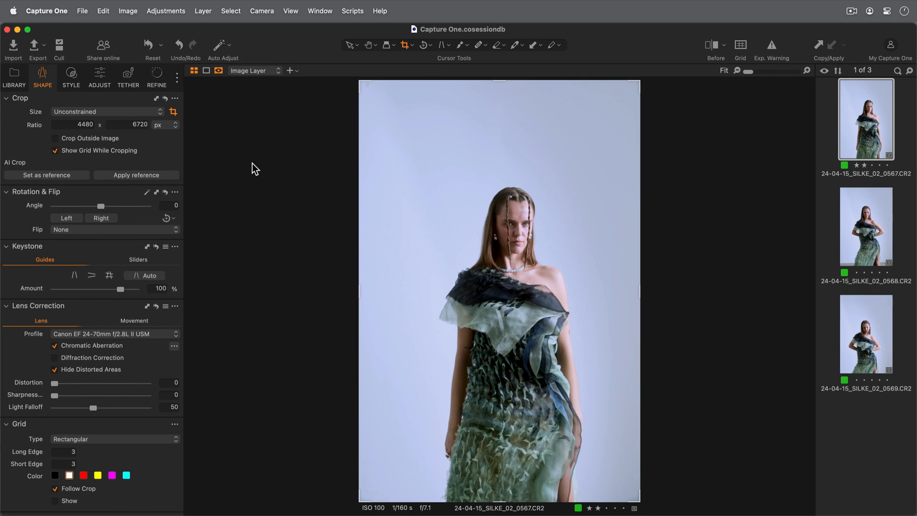
mouse_move(233, 174)
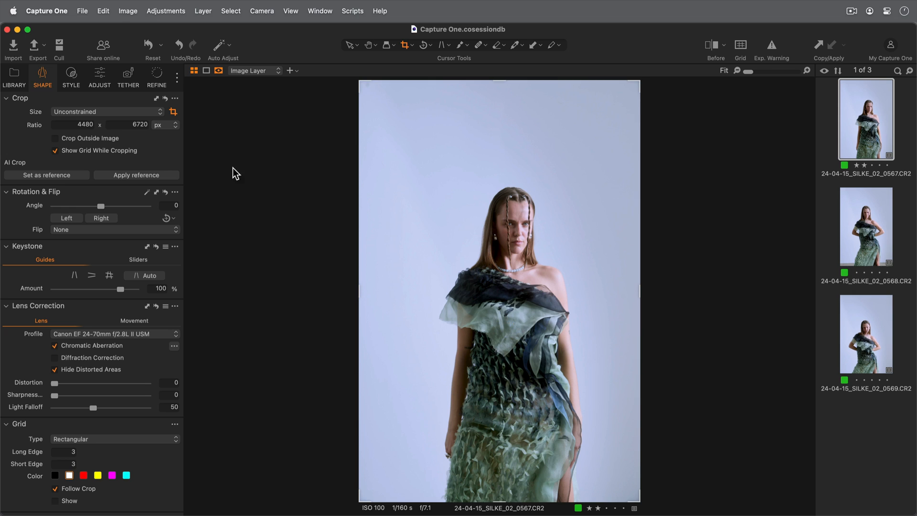
Crop the first ruffled-dress portrait to a 4x5 head-to-mid-dress framing.
click(107, 112)
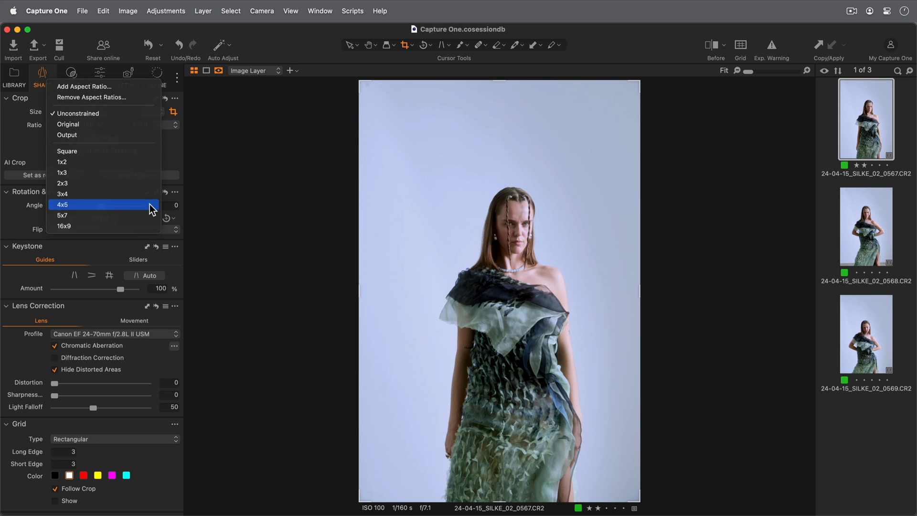
click(63, 204)
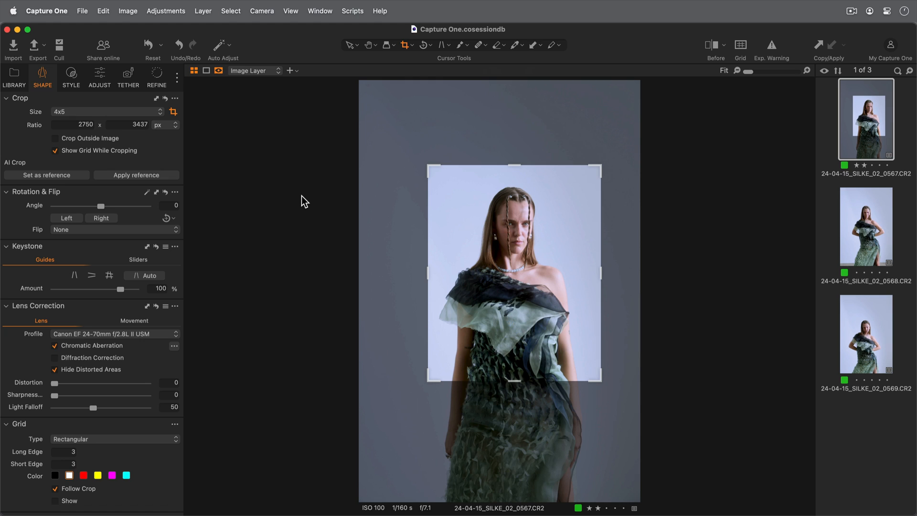
mouse_move(92, 193)
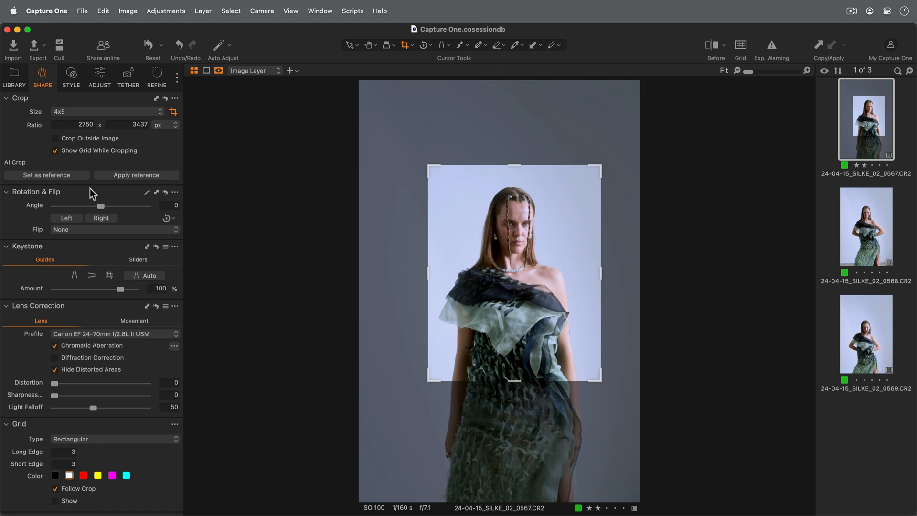
mouse_move(340, 240)
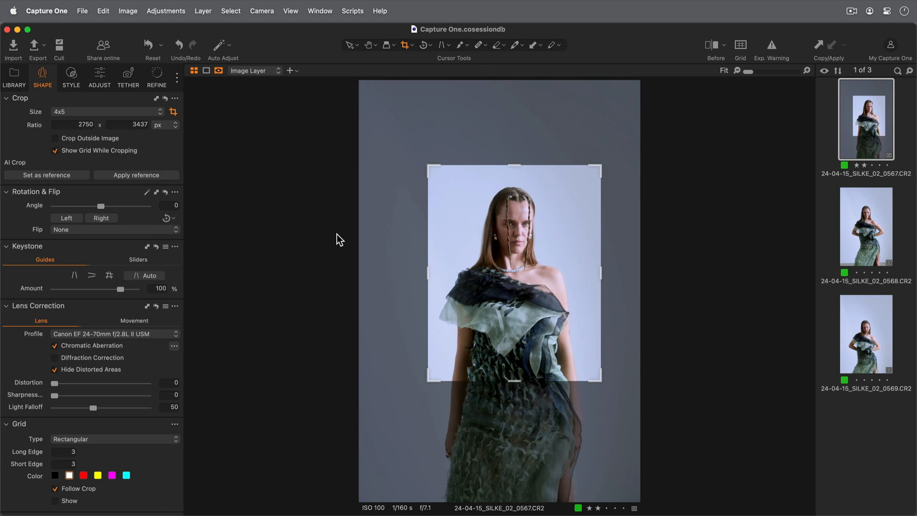
mouse_move(866, 344)
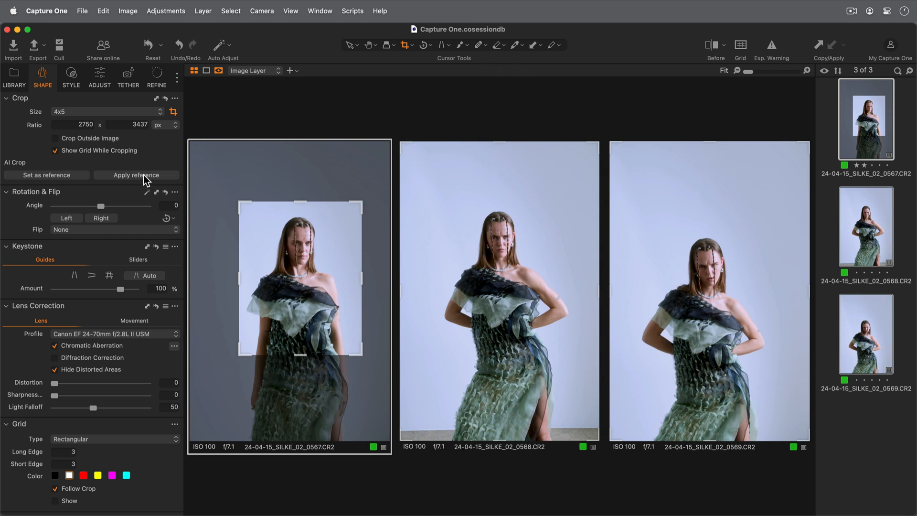
Apply the first portrait's 4x5 crop as AI Crop reference to the other two.
click(136, 175)
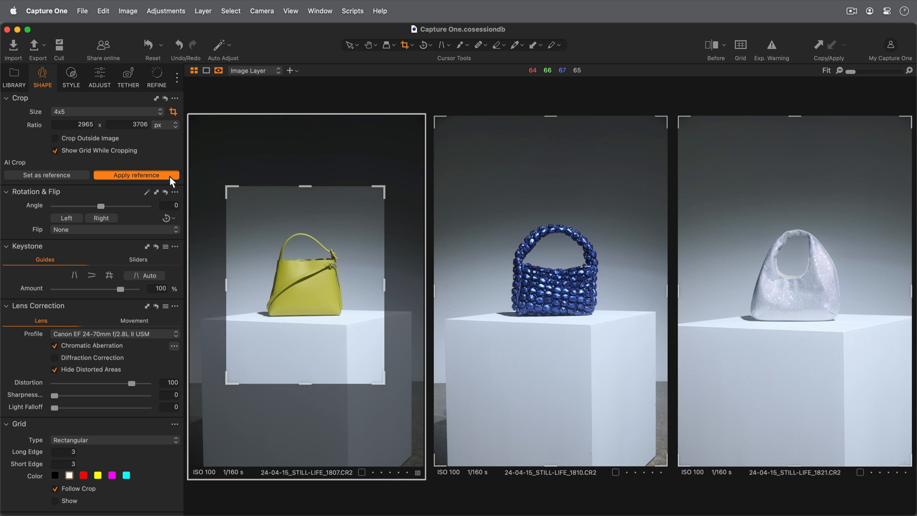
Apply the yellow handbag's 4x5 crop as reference to the blue and silver bags.
click(137, 175)
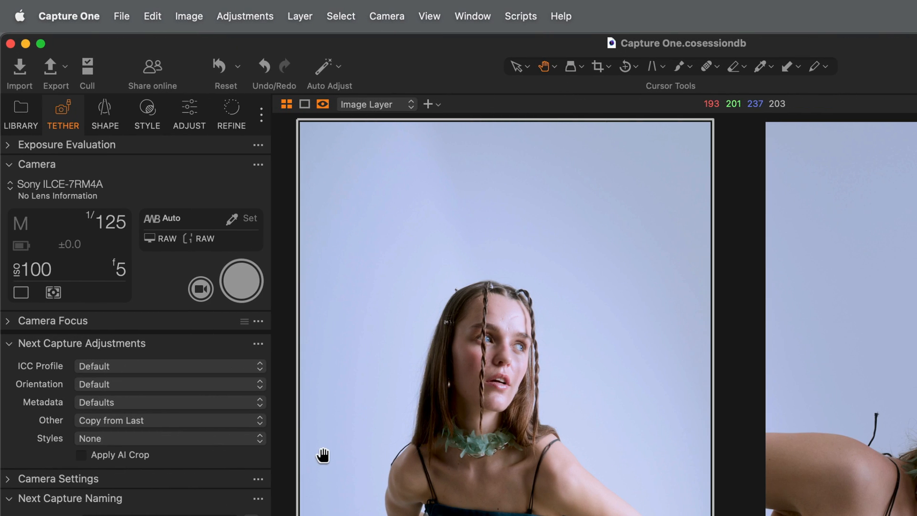
mouse_move(190, 496)
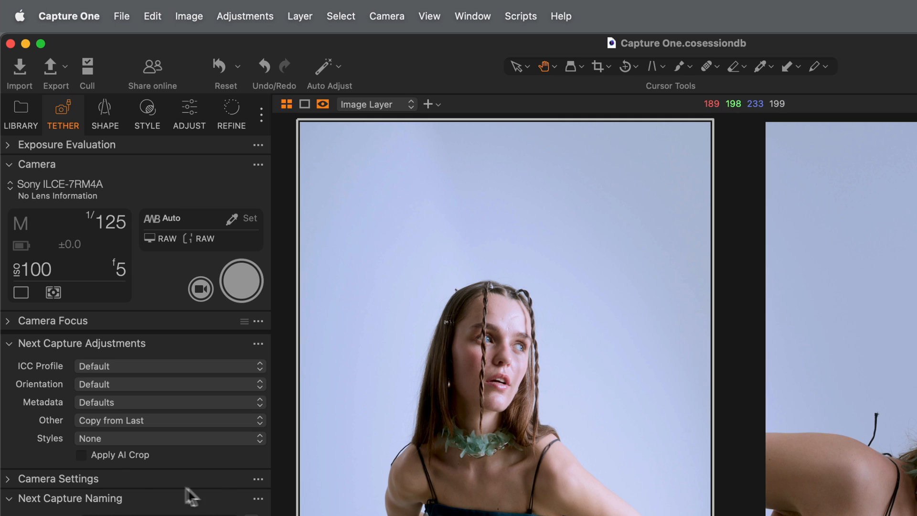
Show the Tether tool's Next Capture Adjustments with the Apply AI Crop option.
click(82, 454)
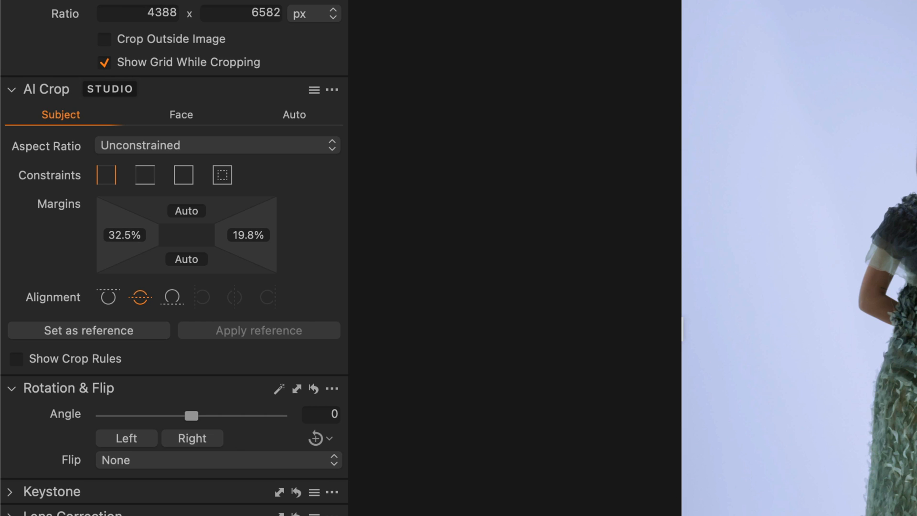
mouse_move(541, 165)
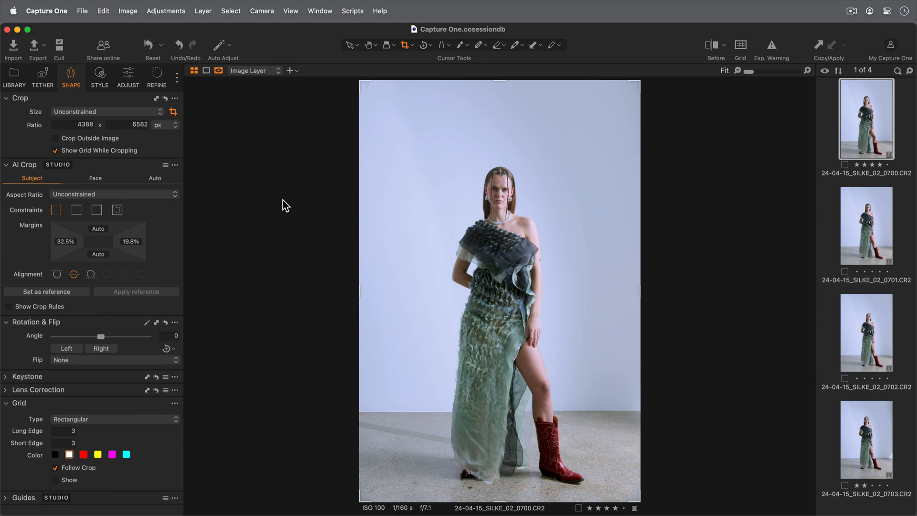
mouse_move(176, 217)
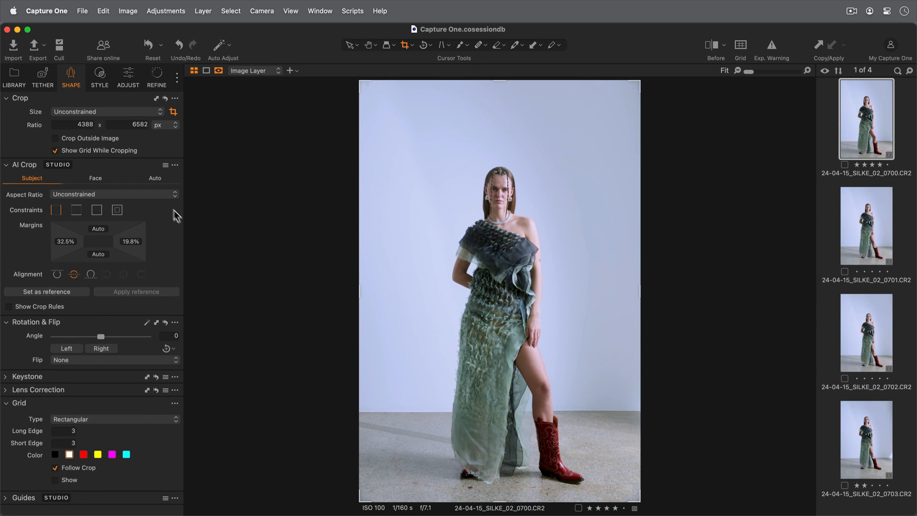
Set subject-based AI Crop to 2x3 with top and bottom margin constraints.
click(113, 194)
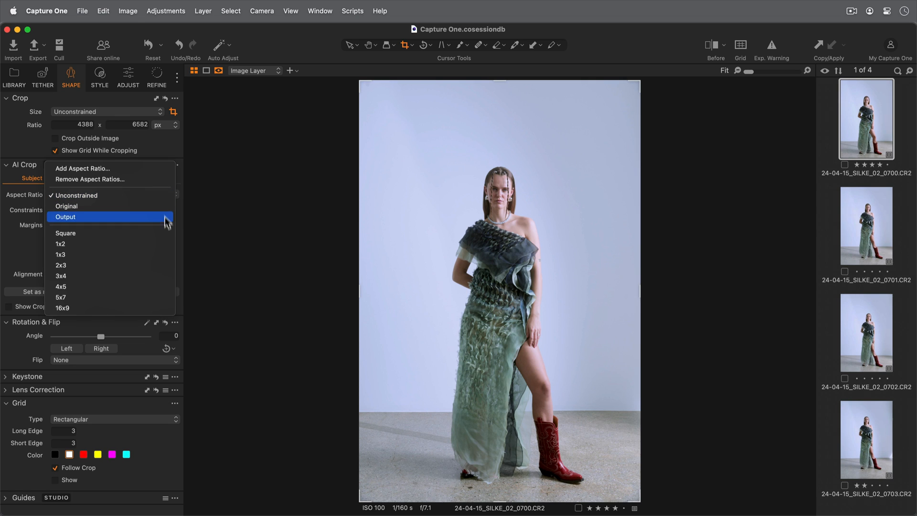
click(61, 265)
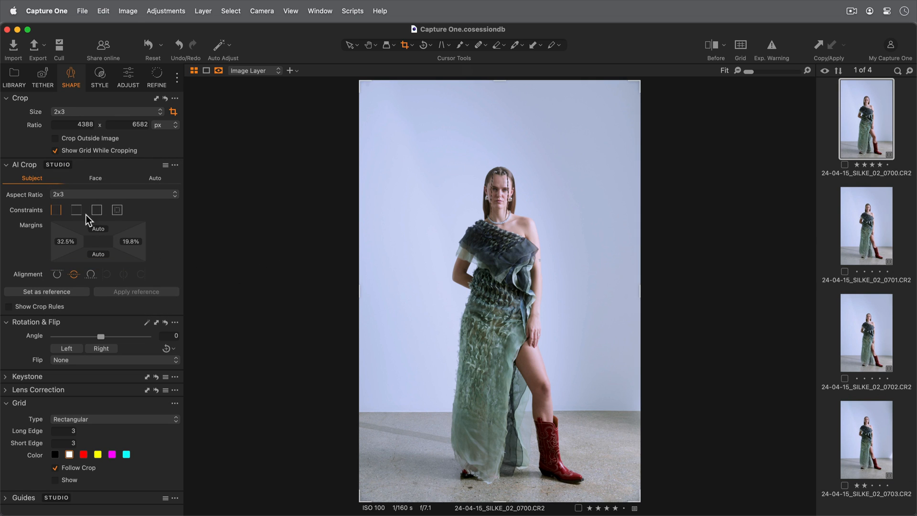
click(76, 209)
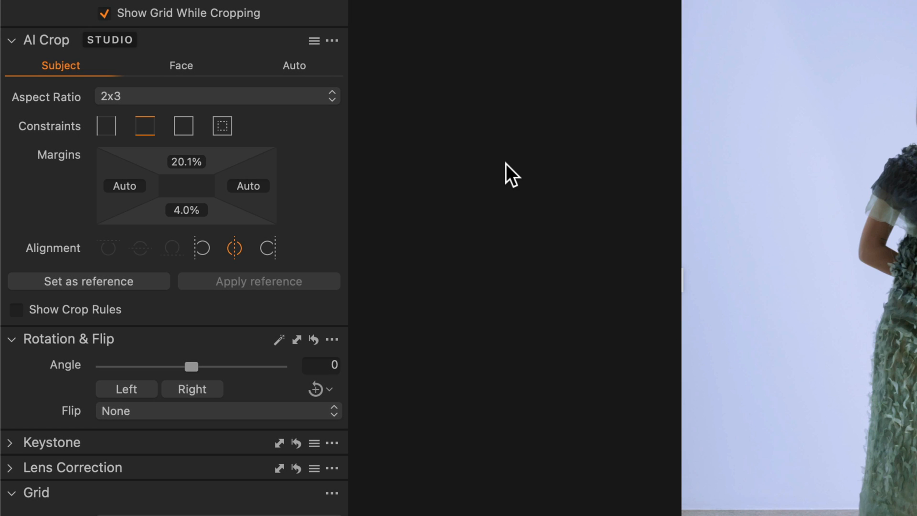
click(183, 126)
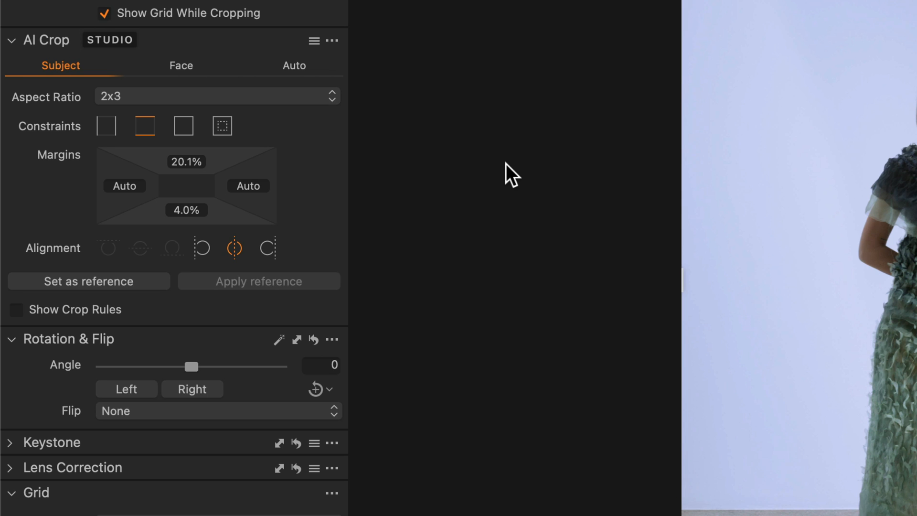
click(144, 126)
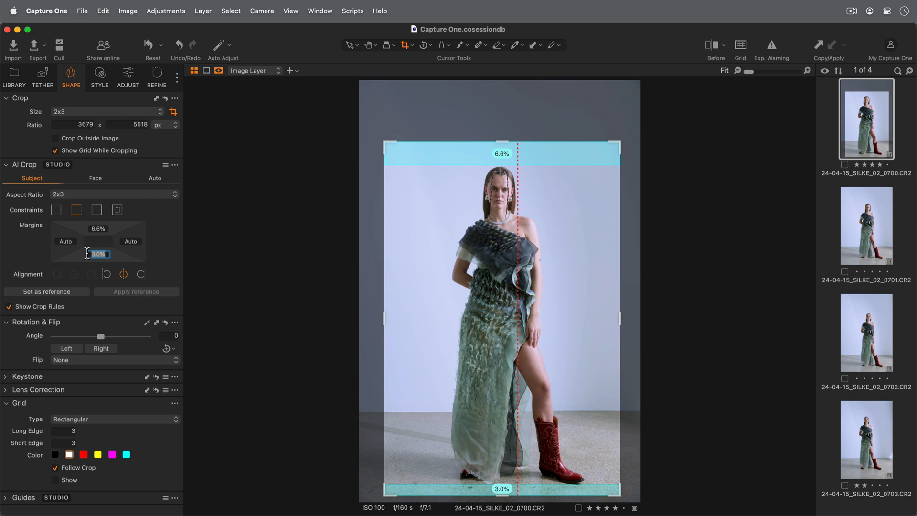
Give the red-boots crop a 2.0% bottom margin below the feet.
text(2.0%)
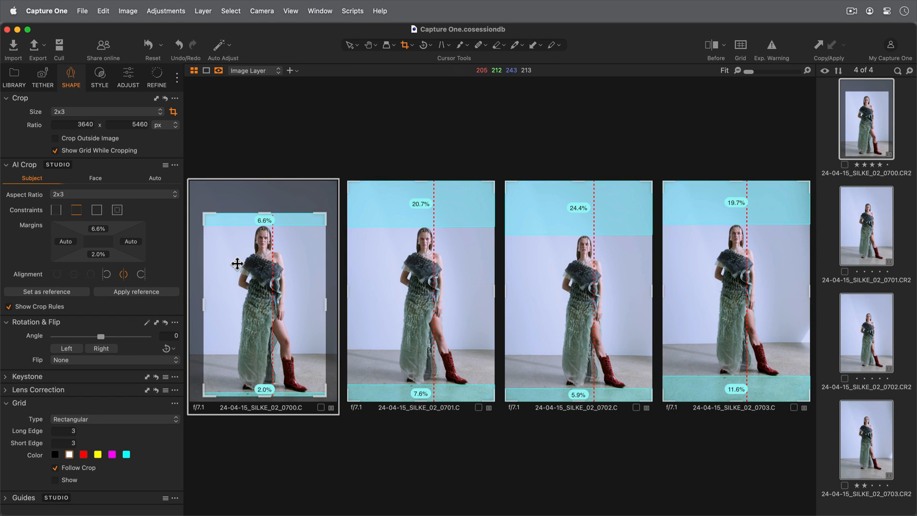
Apply the first red-boots portrait's 2x3 crop as reference to all four shots.
click(137, 293)
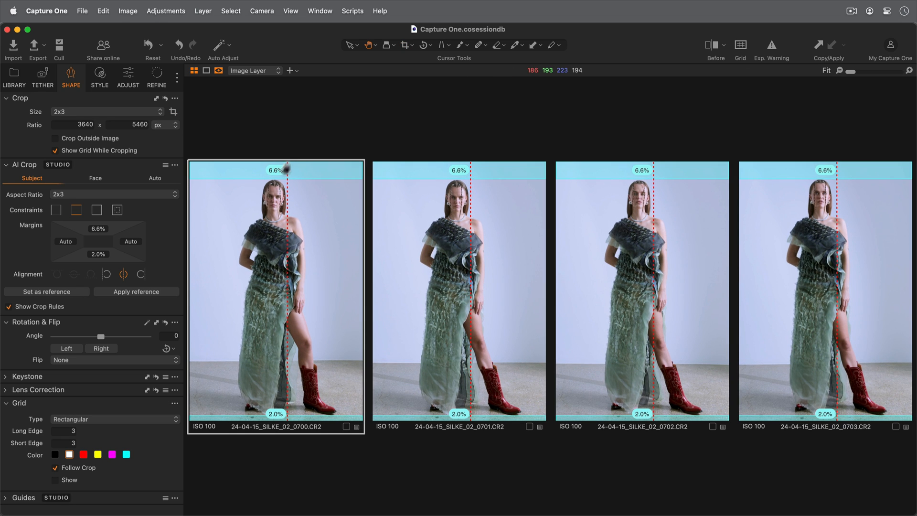
click(10, 306)
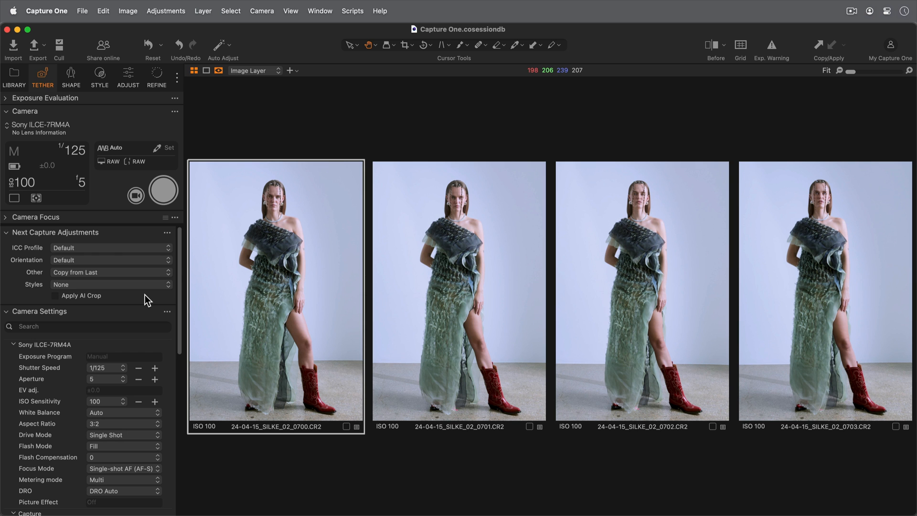
Enable Apply AI Crop under Next Capture Adjustments for tethered shooting.
click(53, 295)
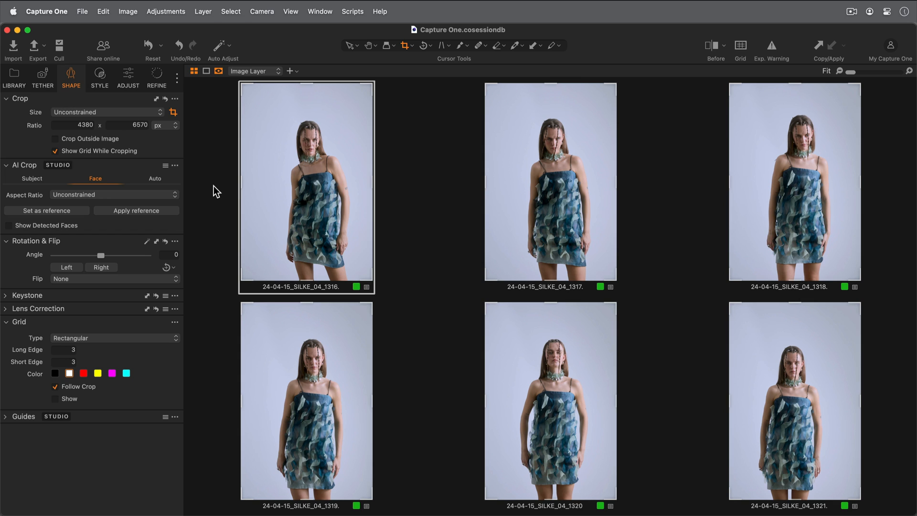
mouse_move(168, 201)
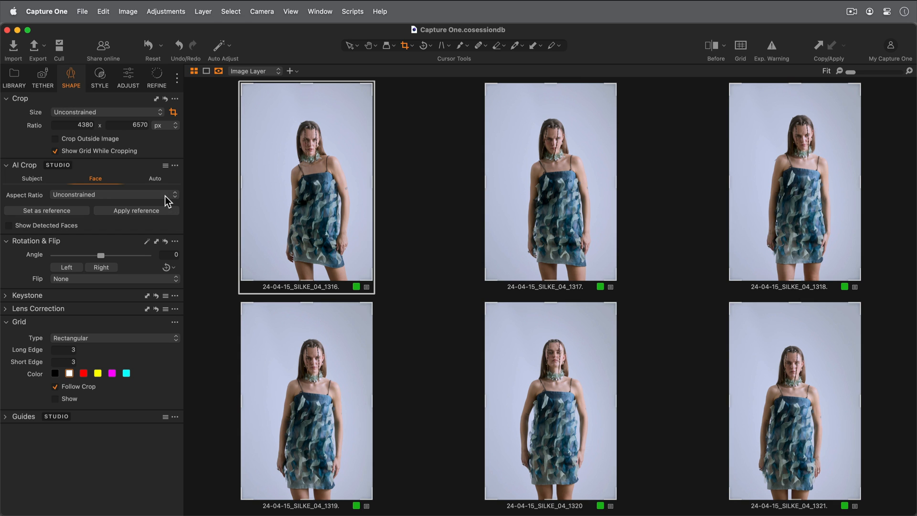
Set face-based AI Crop to a 4x5 ratio on the first blue-dress portrait.
click(171, 195)
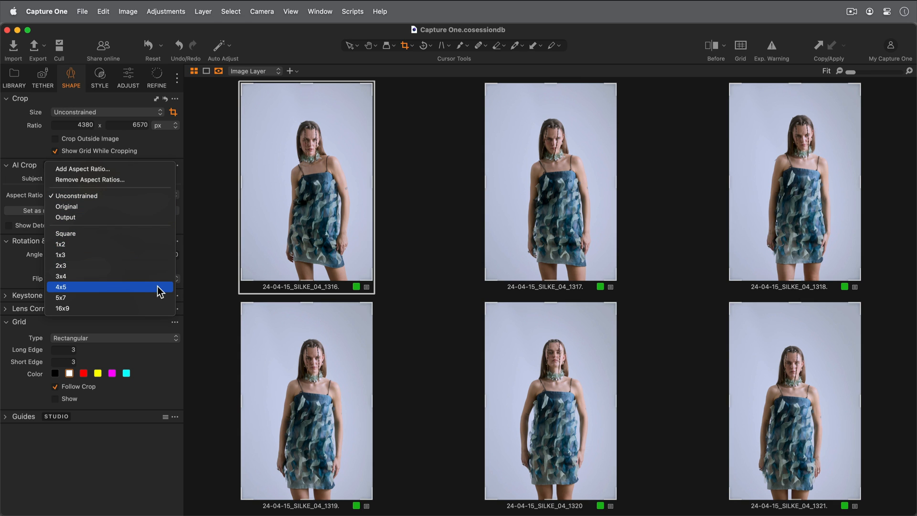
click(61, 287)
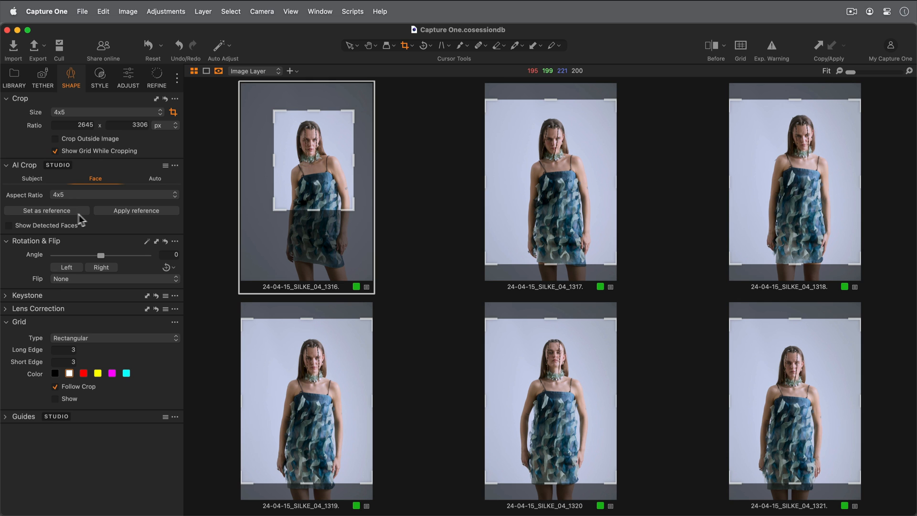
mouse_move(97, 230)
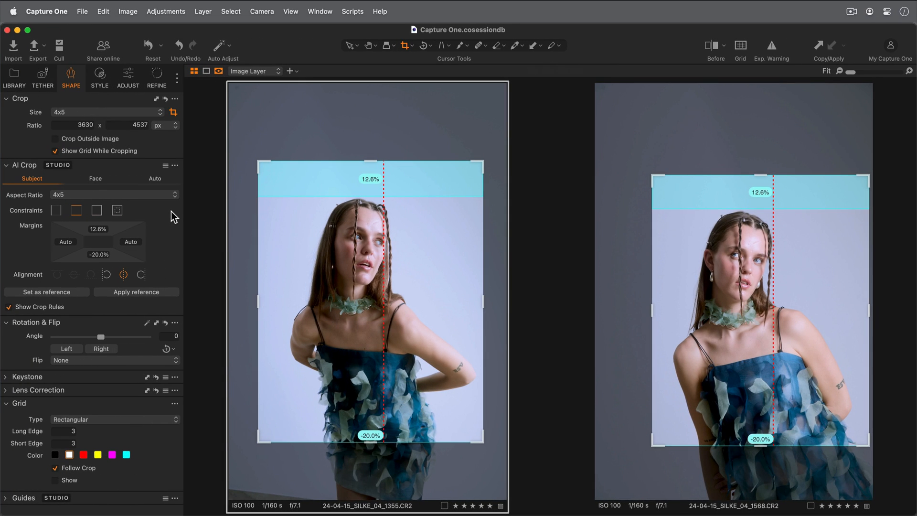
mouse_move(178, 165)
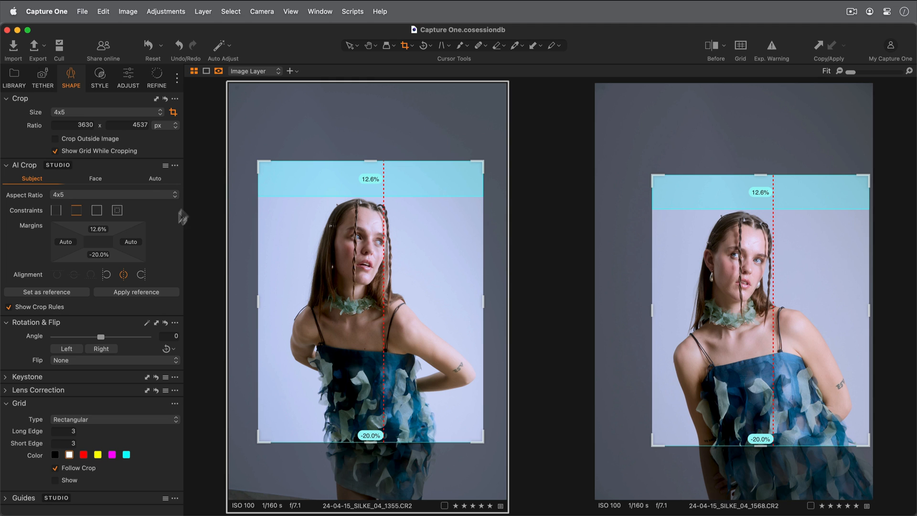
Show the Custom Shortcuts list in the shortcut editor, revealing the Crop Aspect Ratio 4x5 command.
click(165, 165)
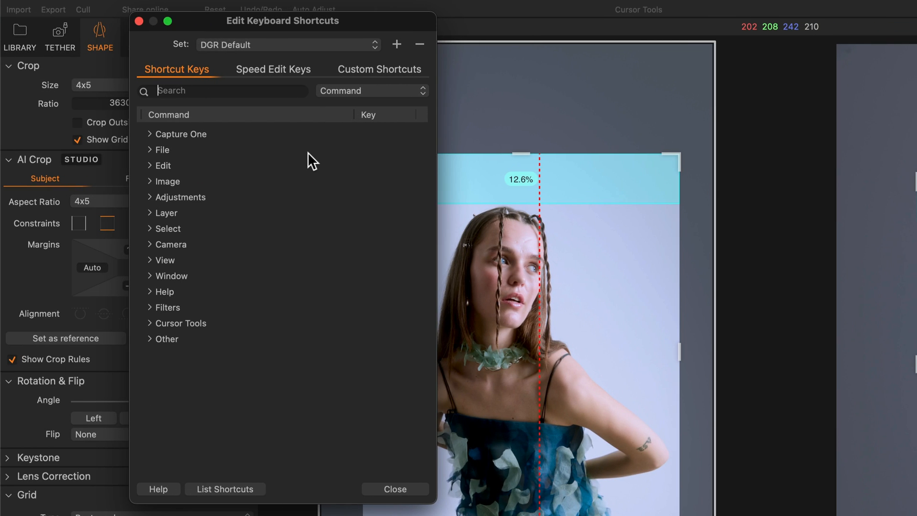
mouse_move(361, 76)
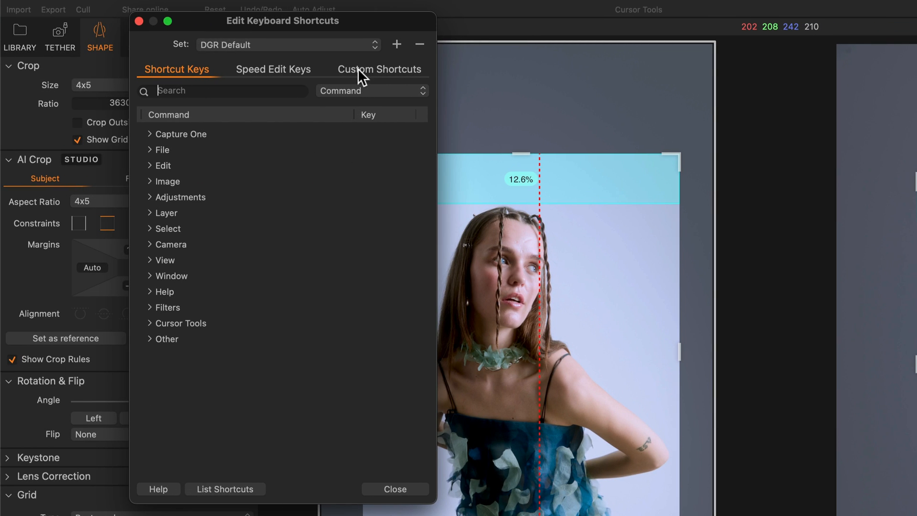
click(379, 69)
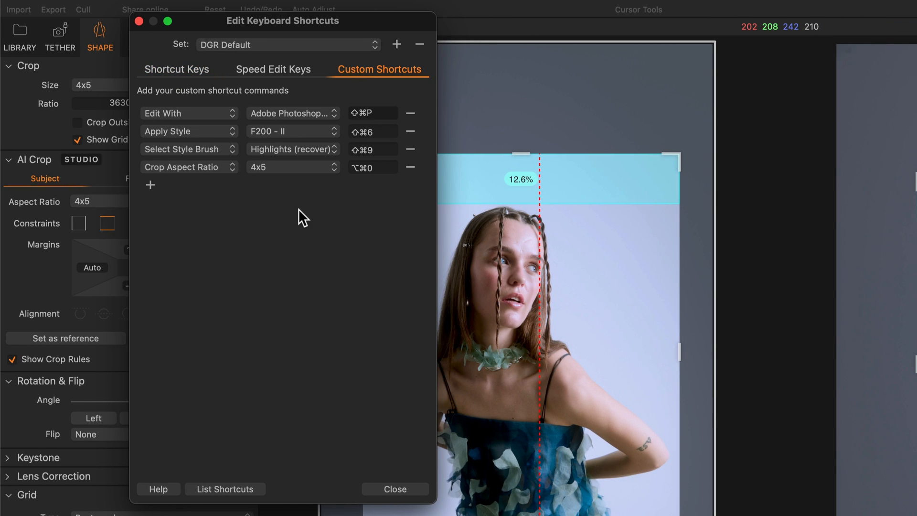